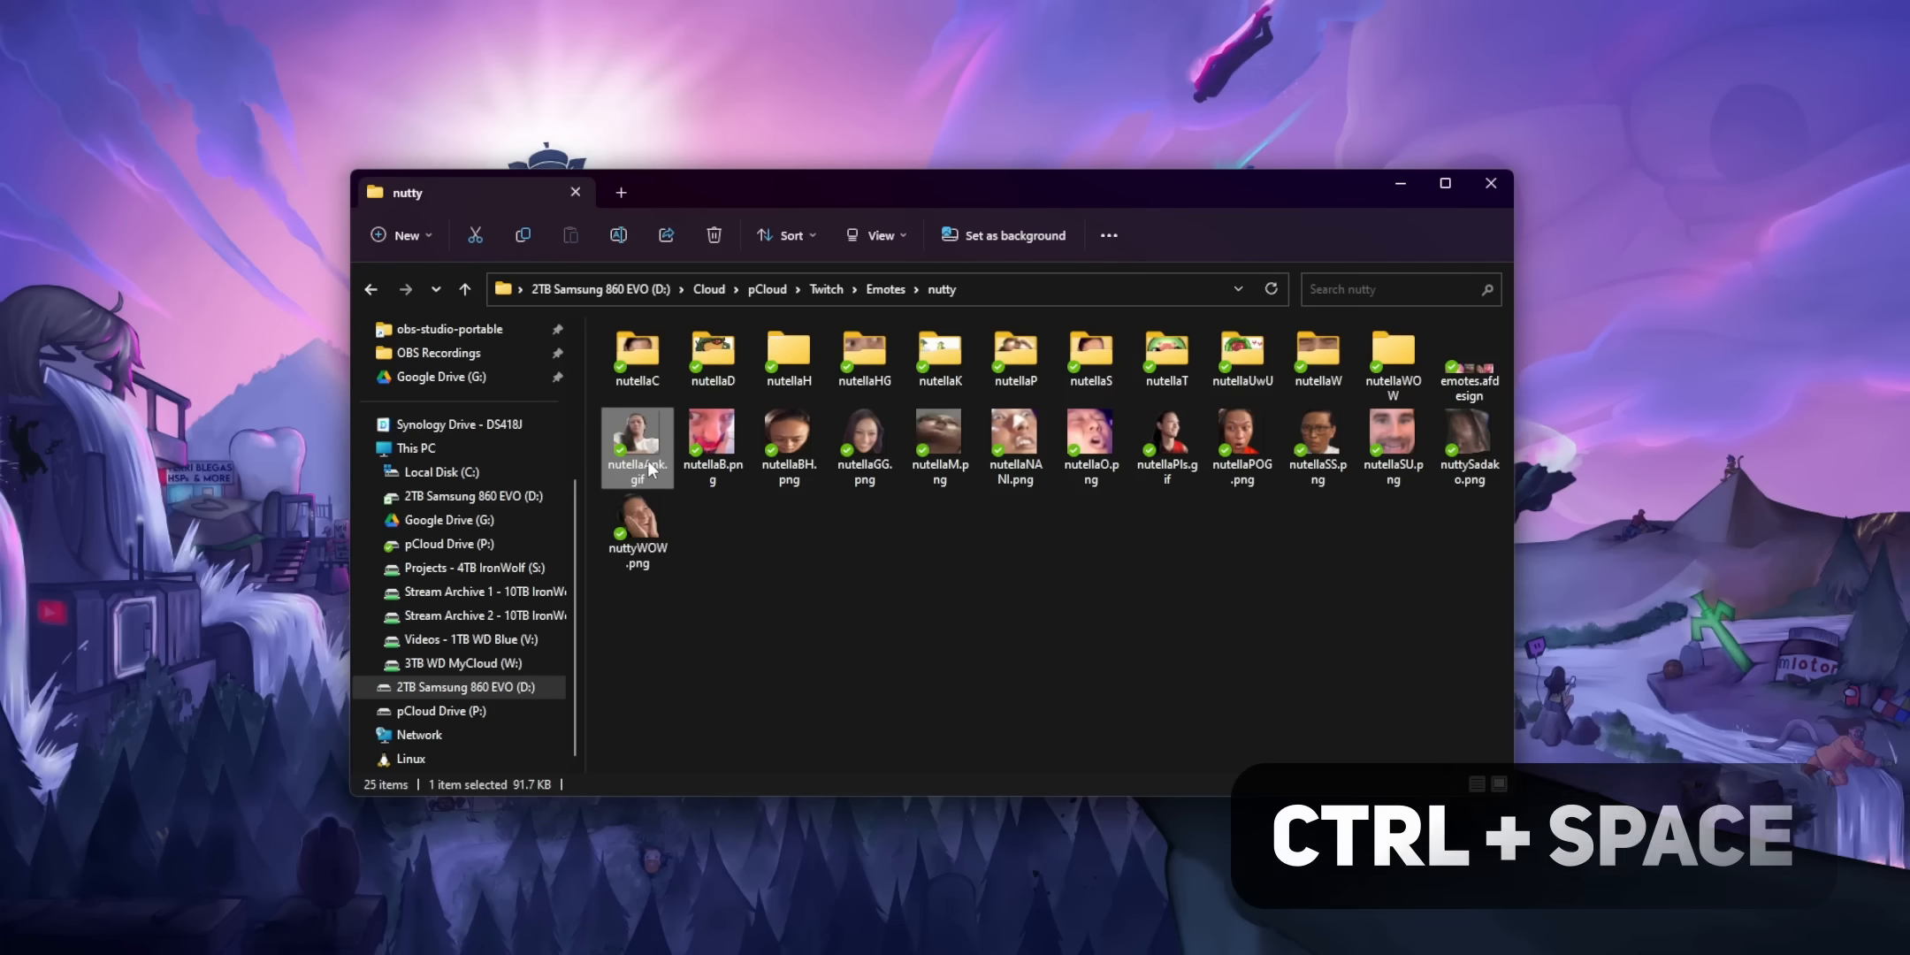
- Preview the nutellaM.png emote from the nutty folder with PowerToys Peek
click(788, 447)
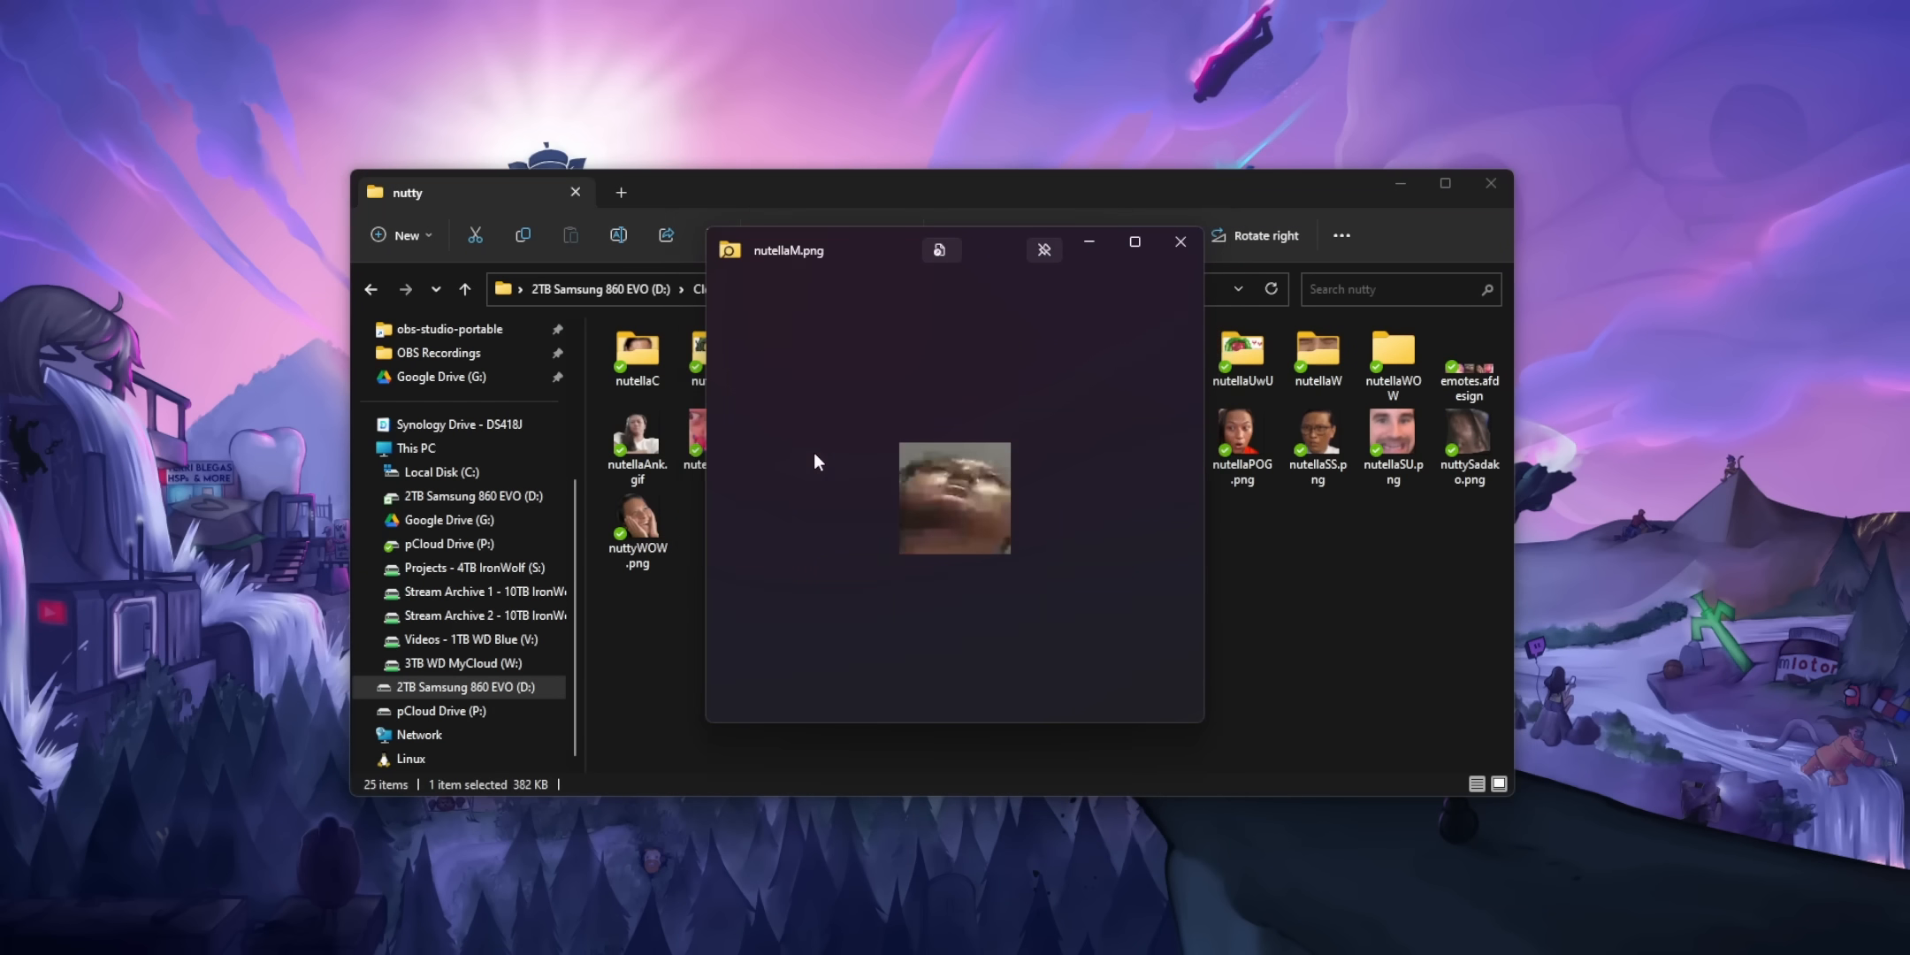
click(1178, 240)
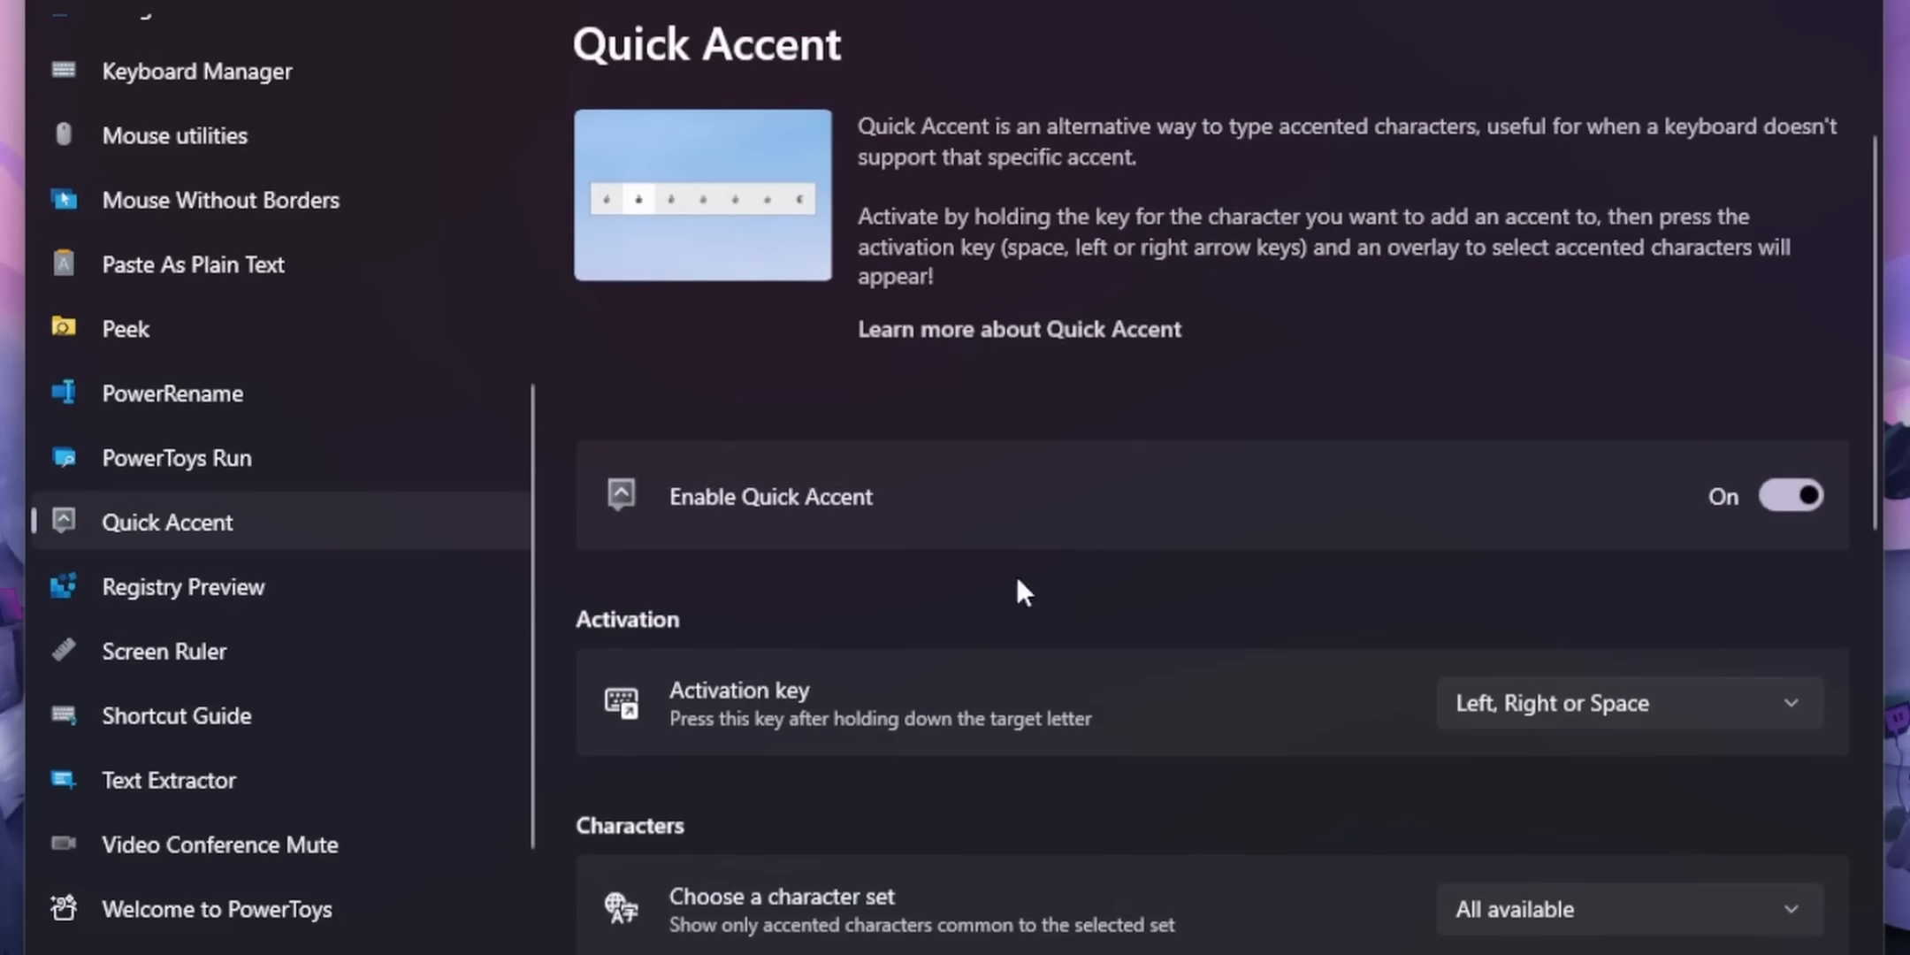
- Disable Quick Accent, then show PowerToys Run's settings with Run enabled
click(1789, 495)
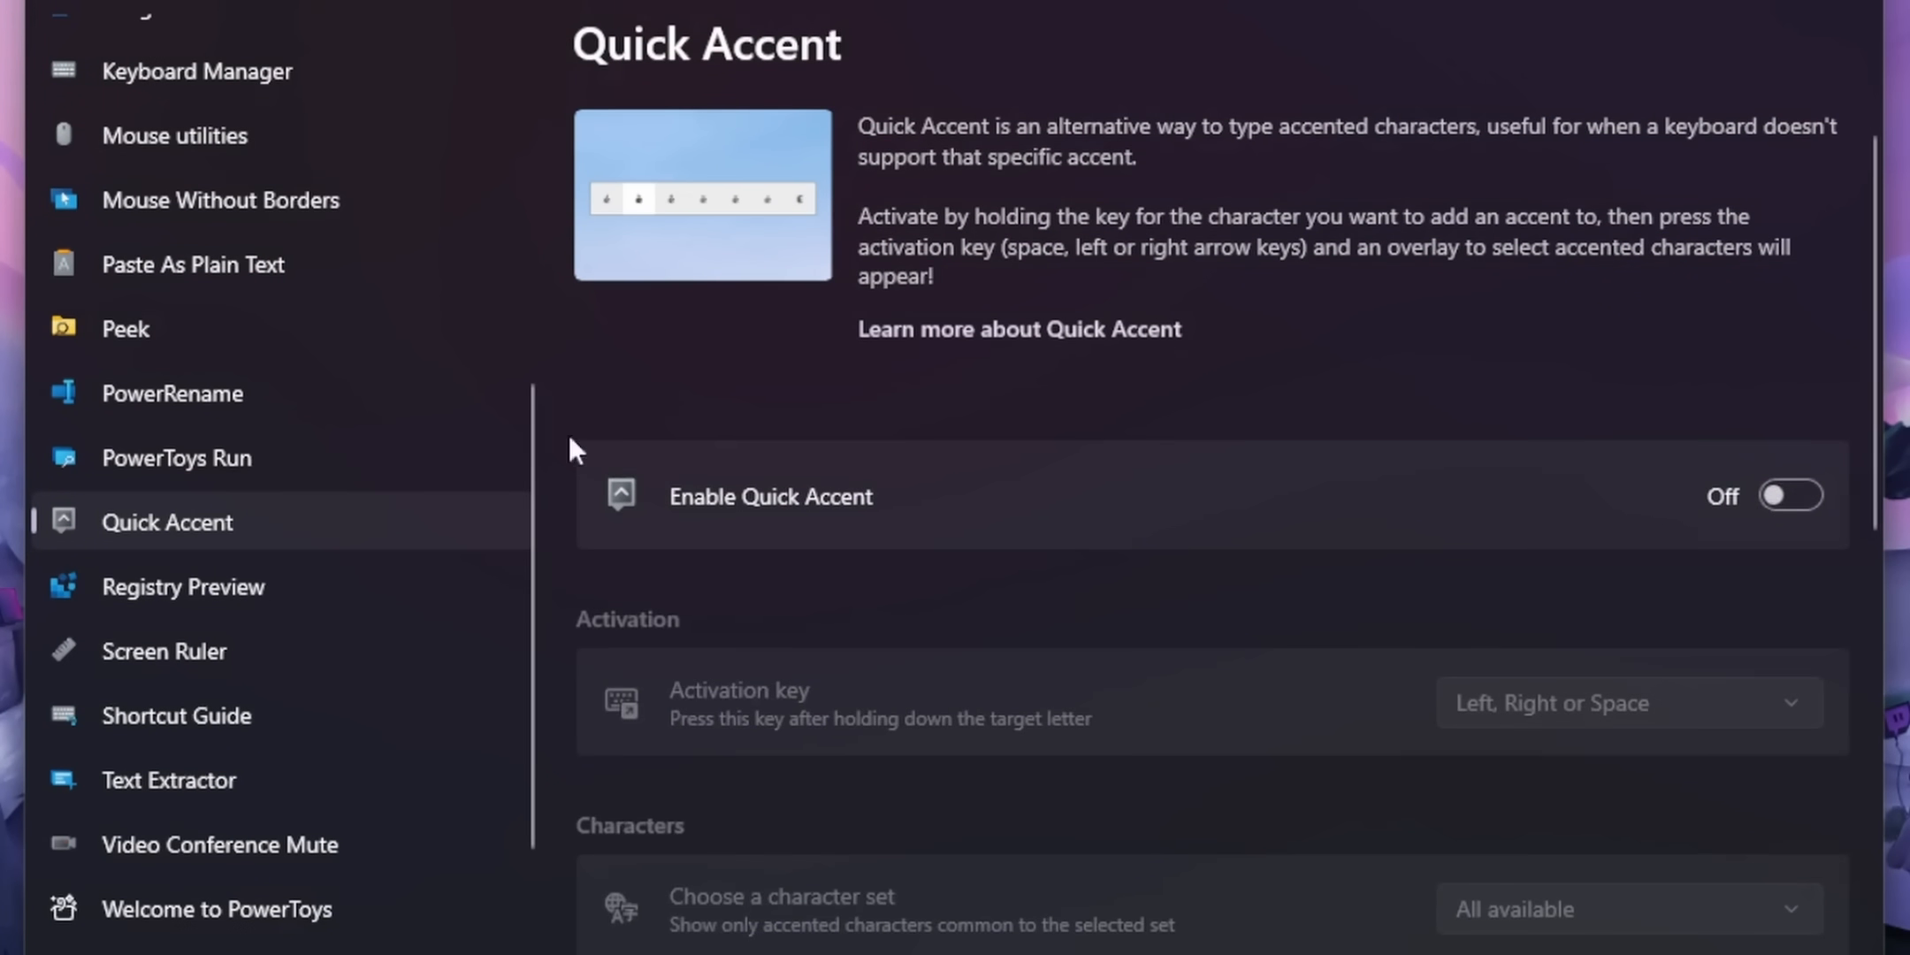
click(175, 456)
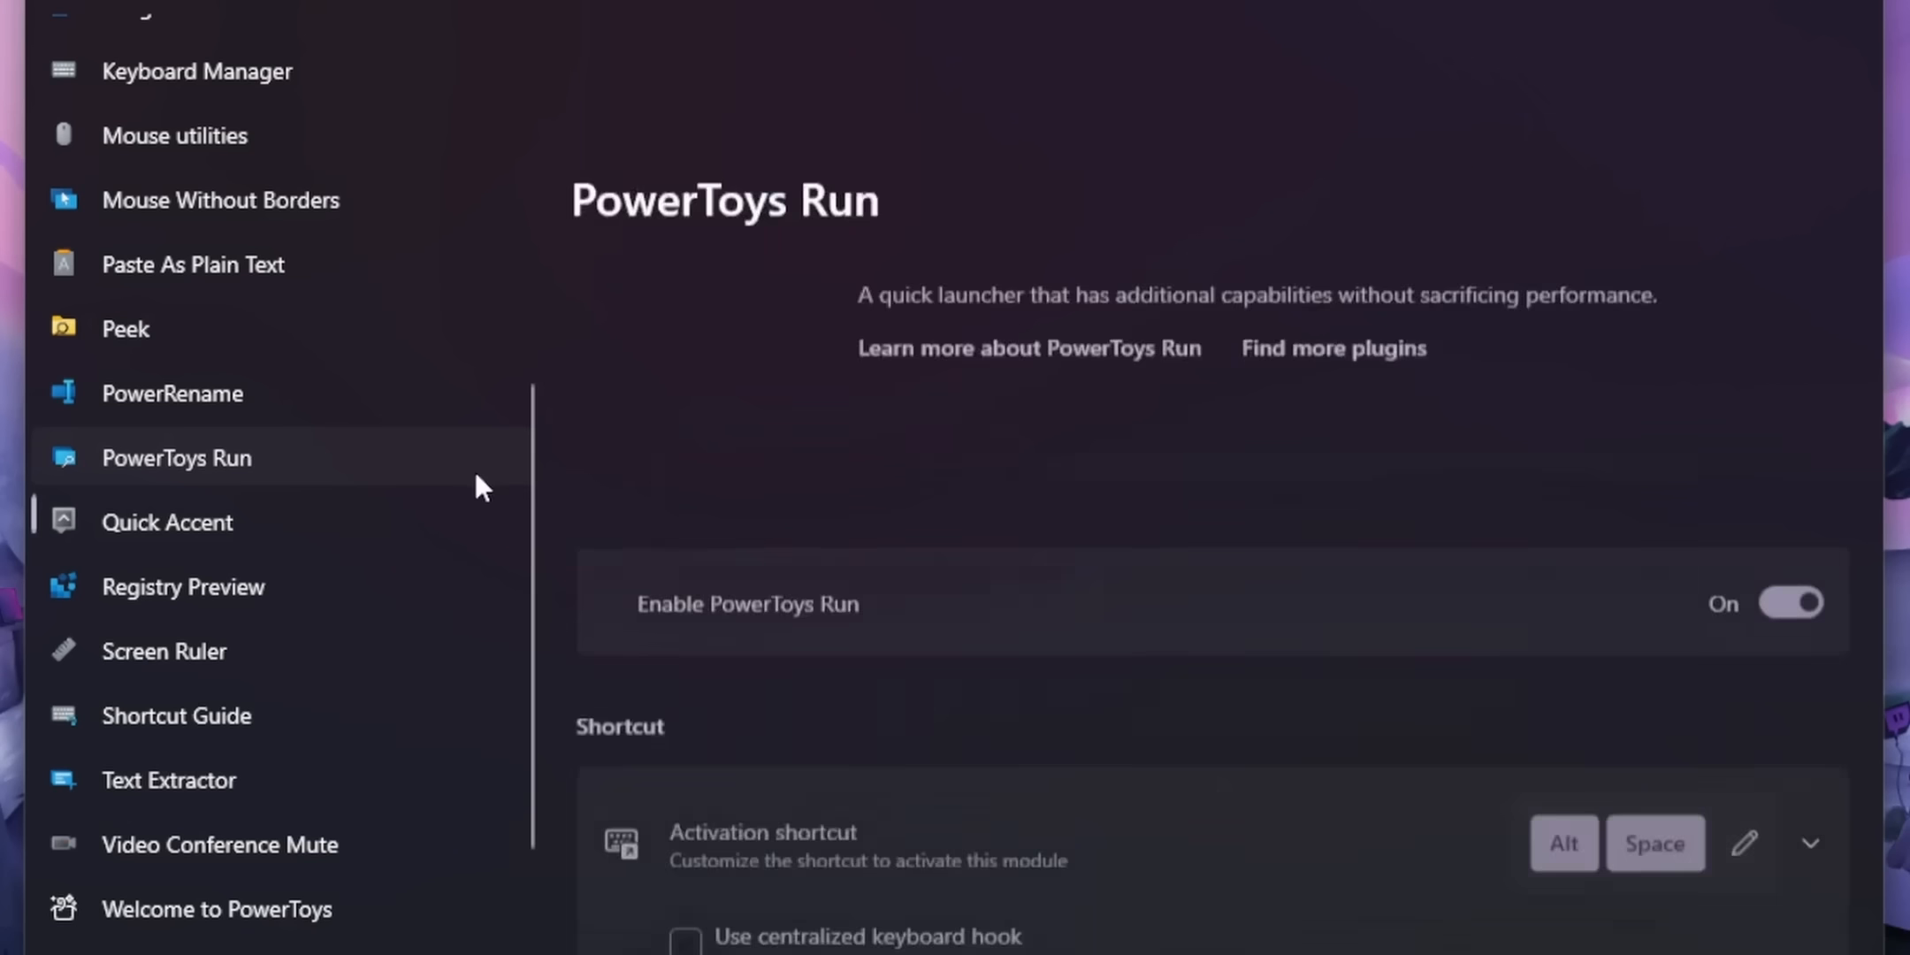
scroll(up, 3)
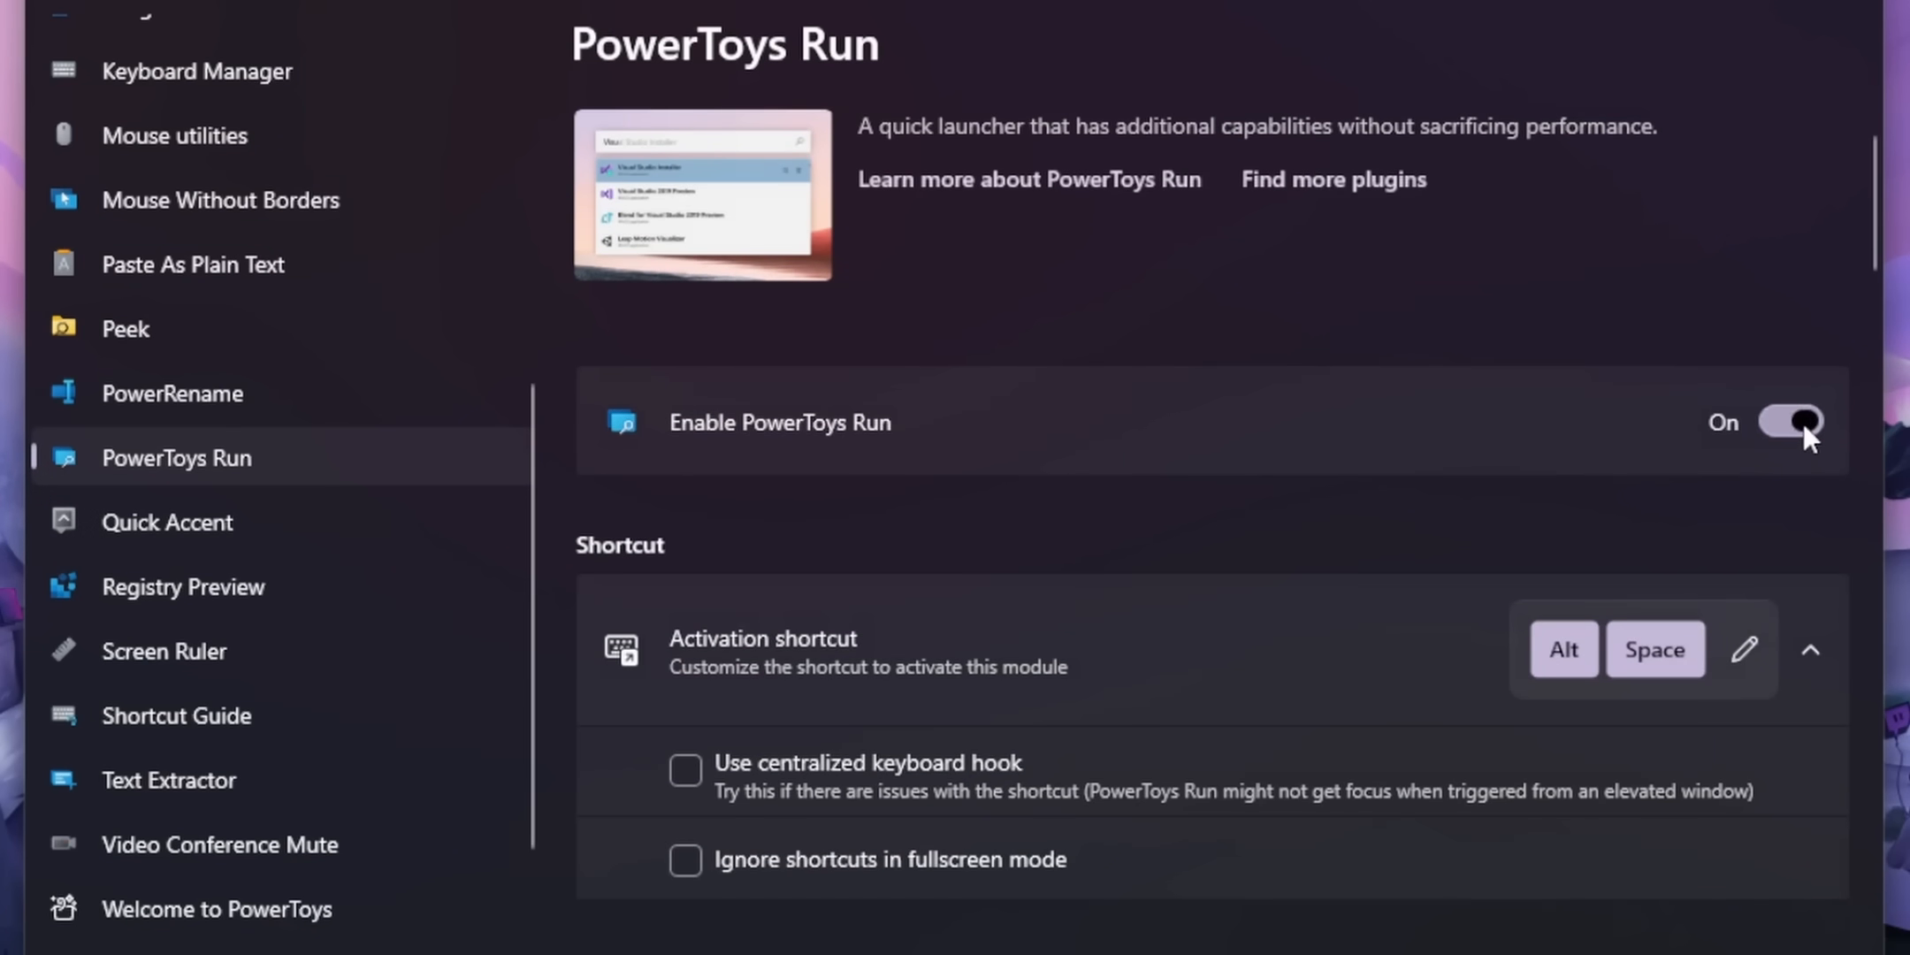
click(1789, 421)
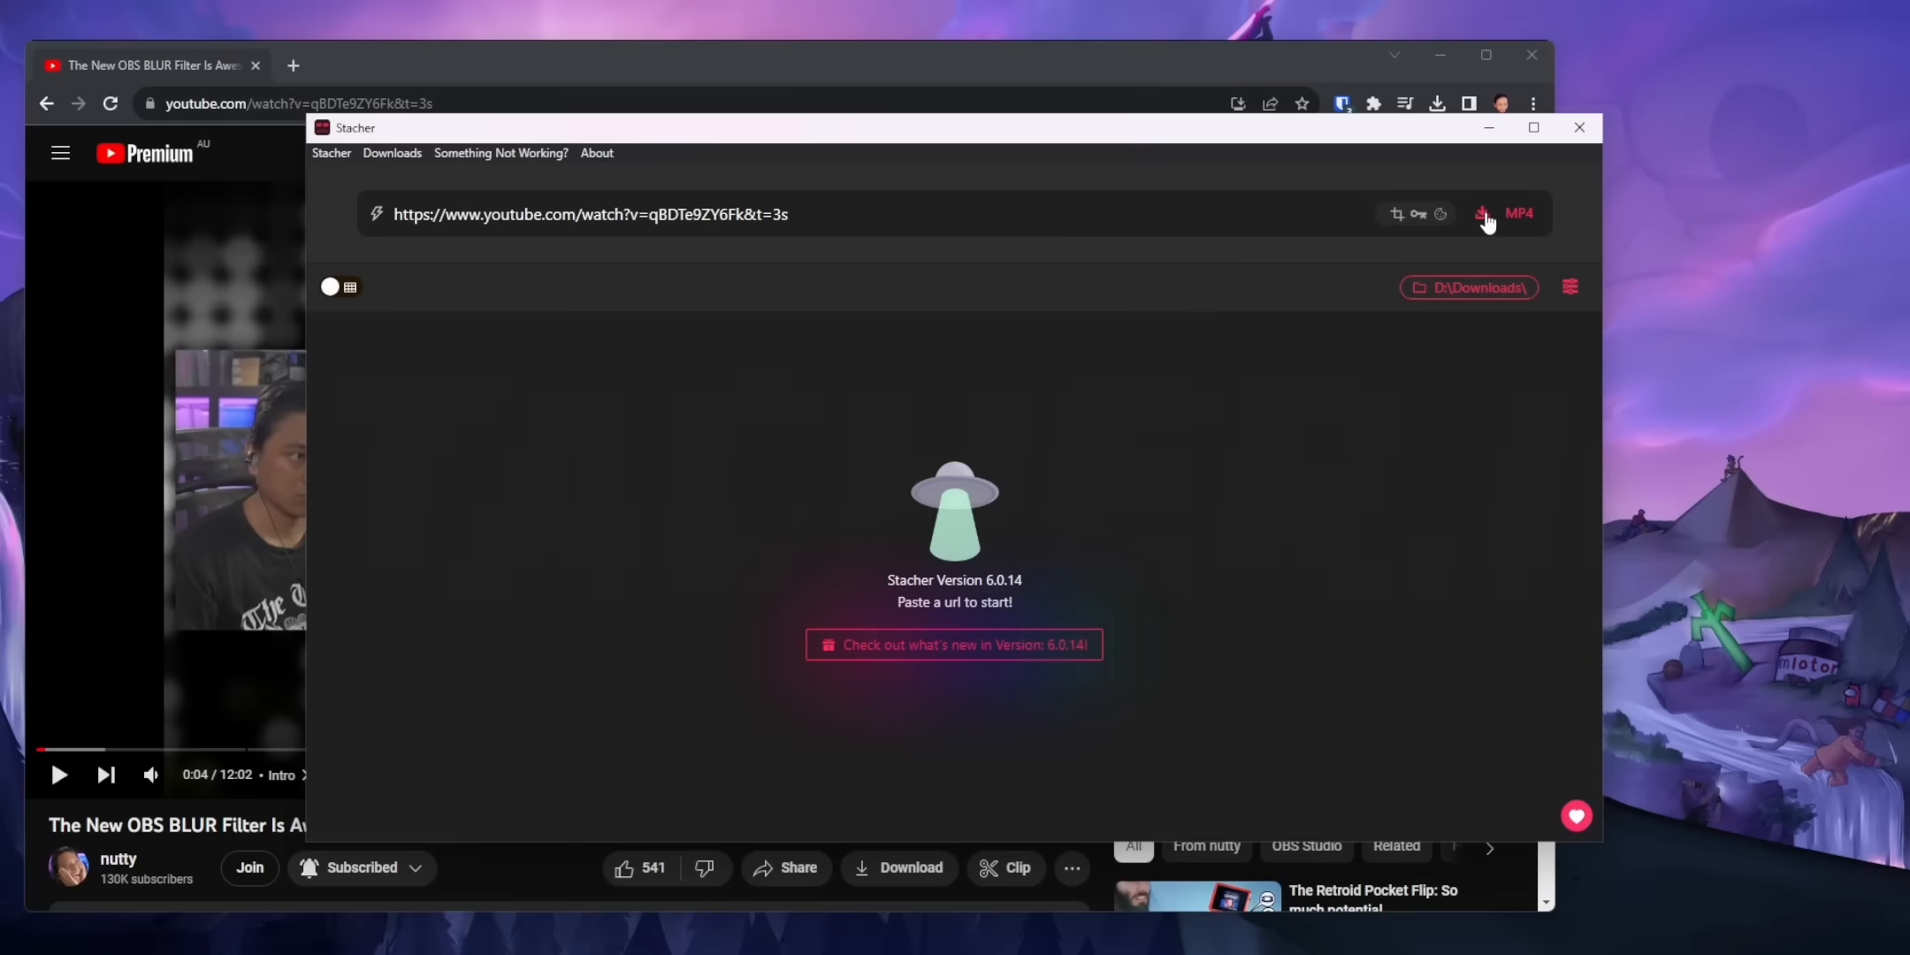
- Start the MP4 download of the pasted YouTube video in Stacher
click(1482, 214)
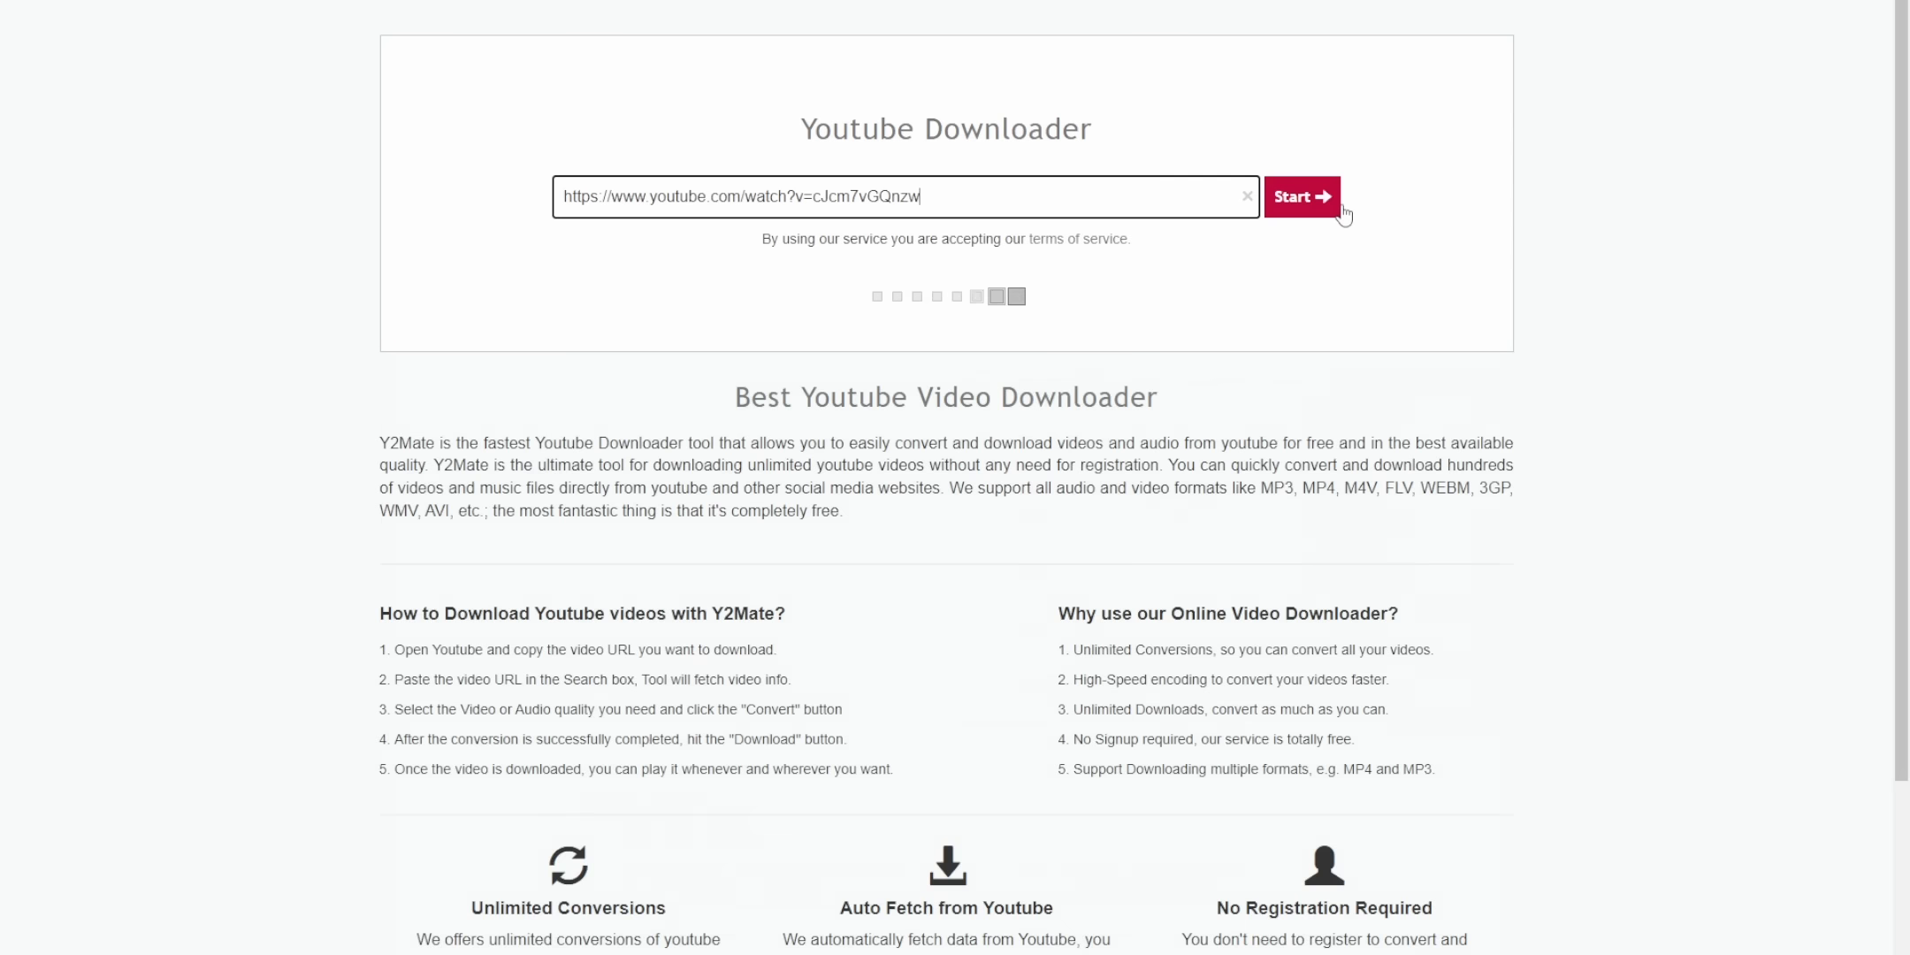
- Start Y2Mate fetching the pasted YouTube video link
click(1301, 196)
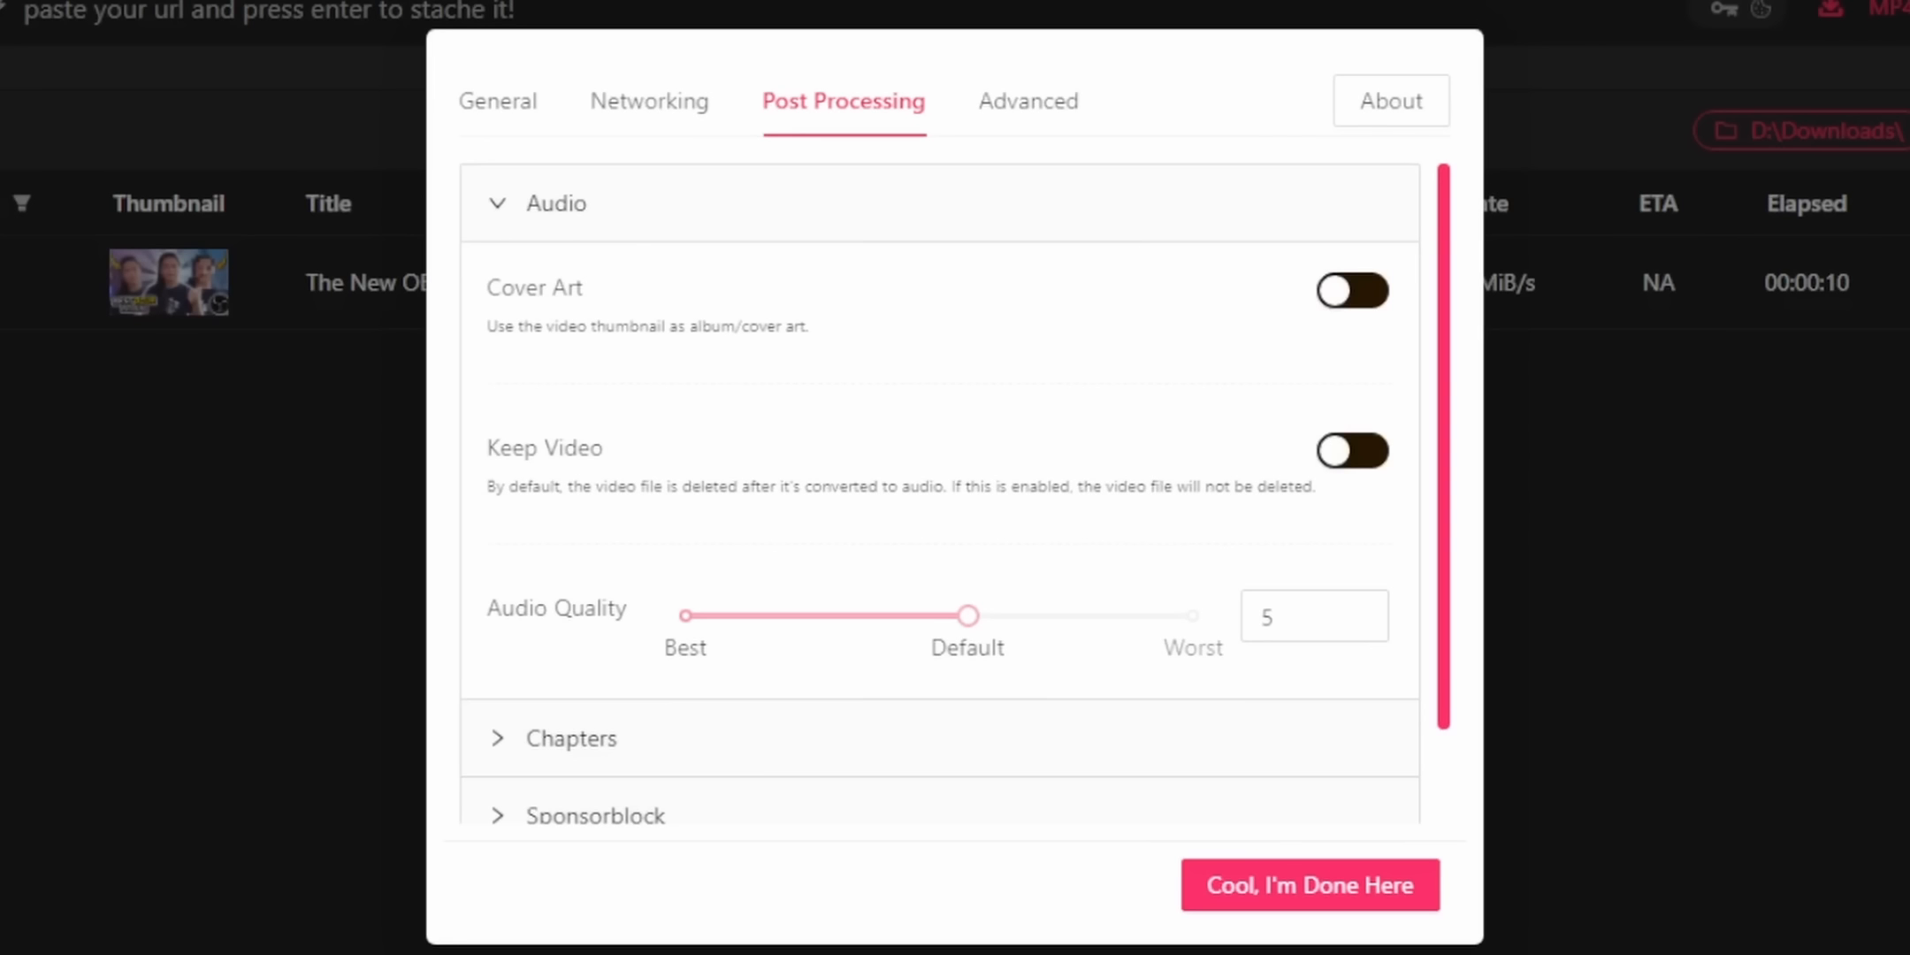
mouse_move(606, 362)
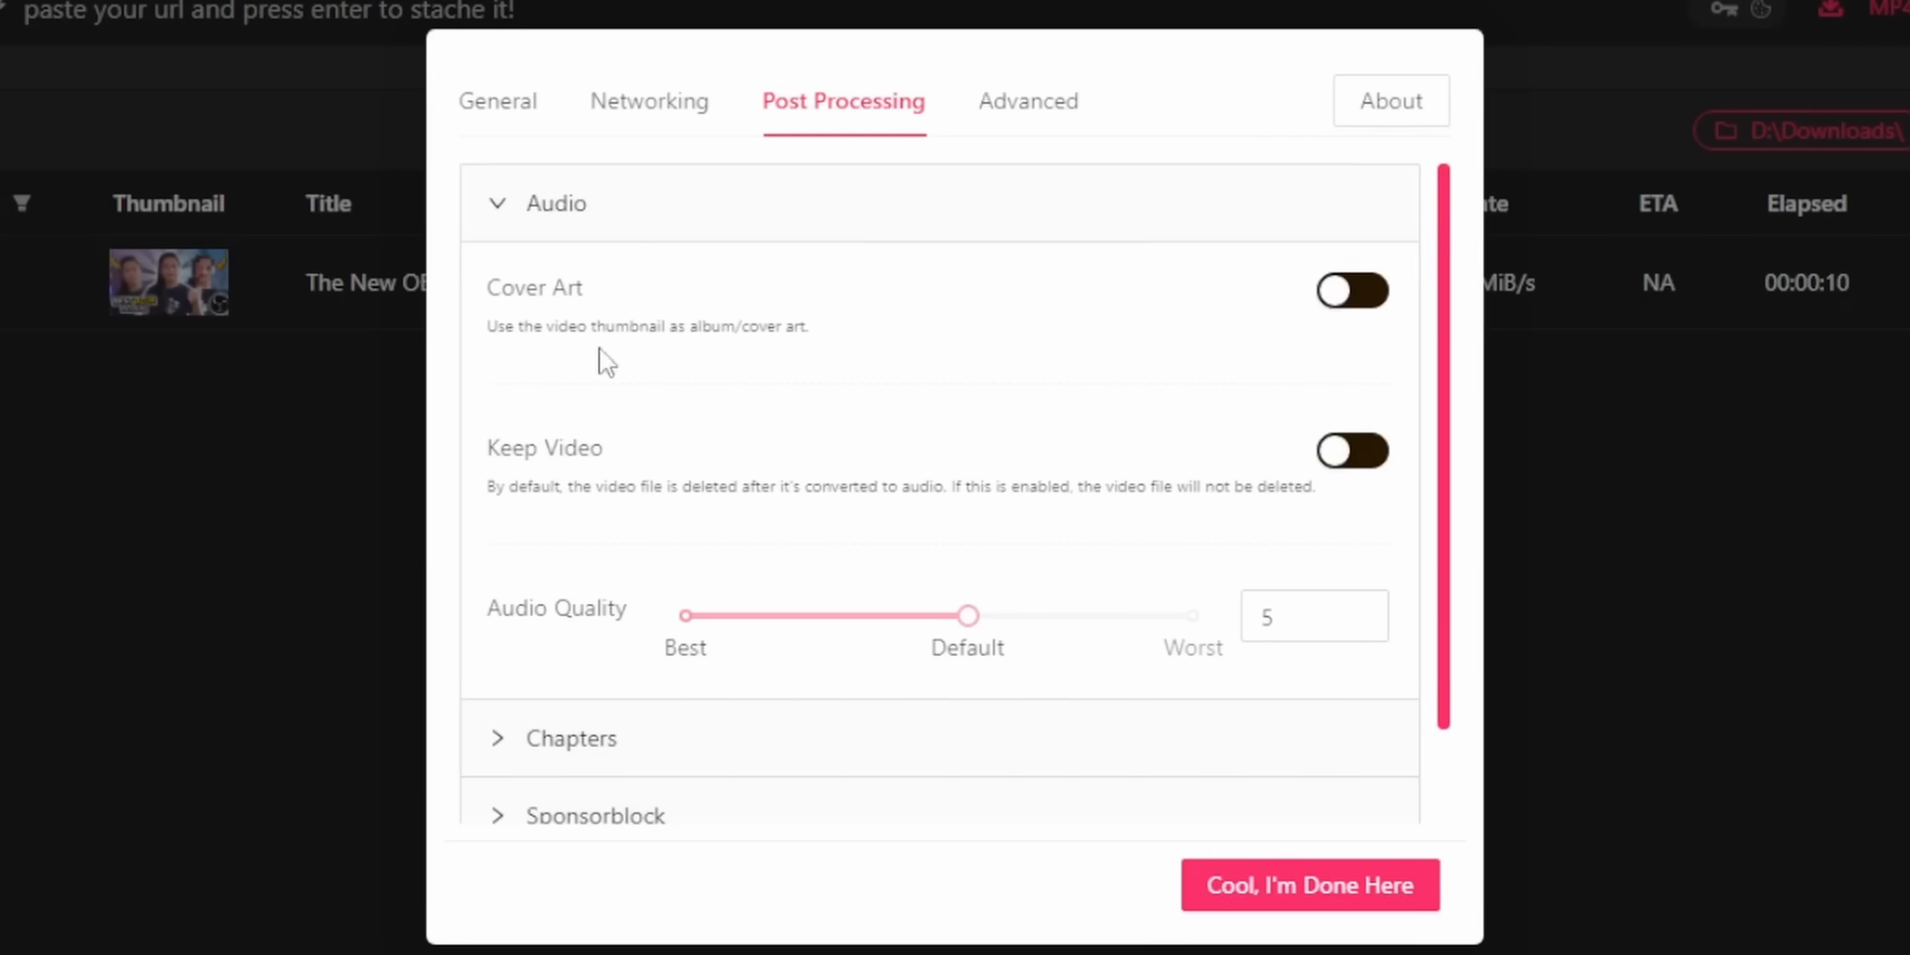
- Enable Cover Art in Stacher's audio post-processing to use the video thumbnail
click(1353, 292)
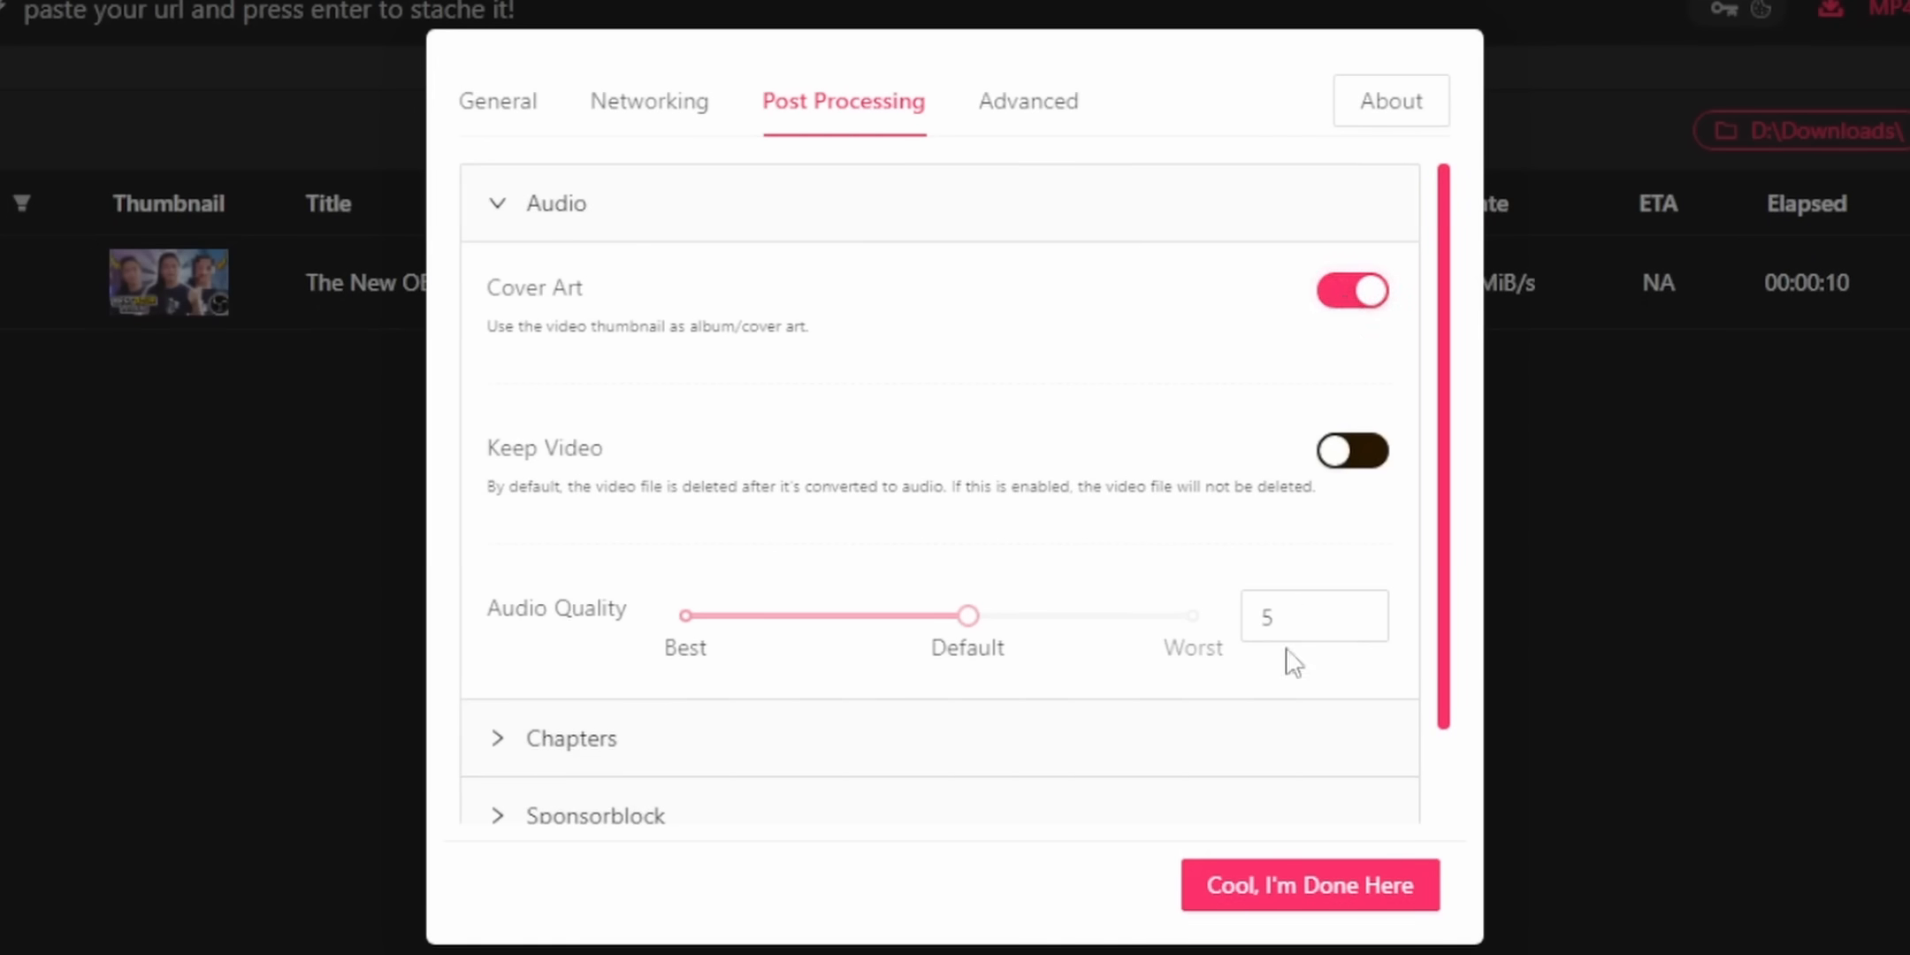
click(1308, 884)
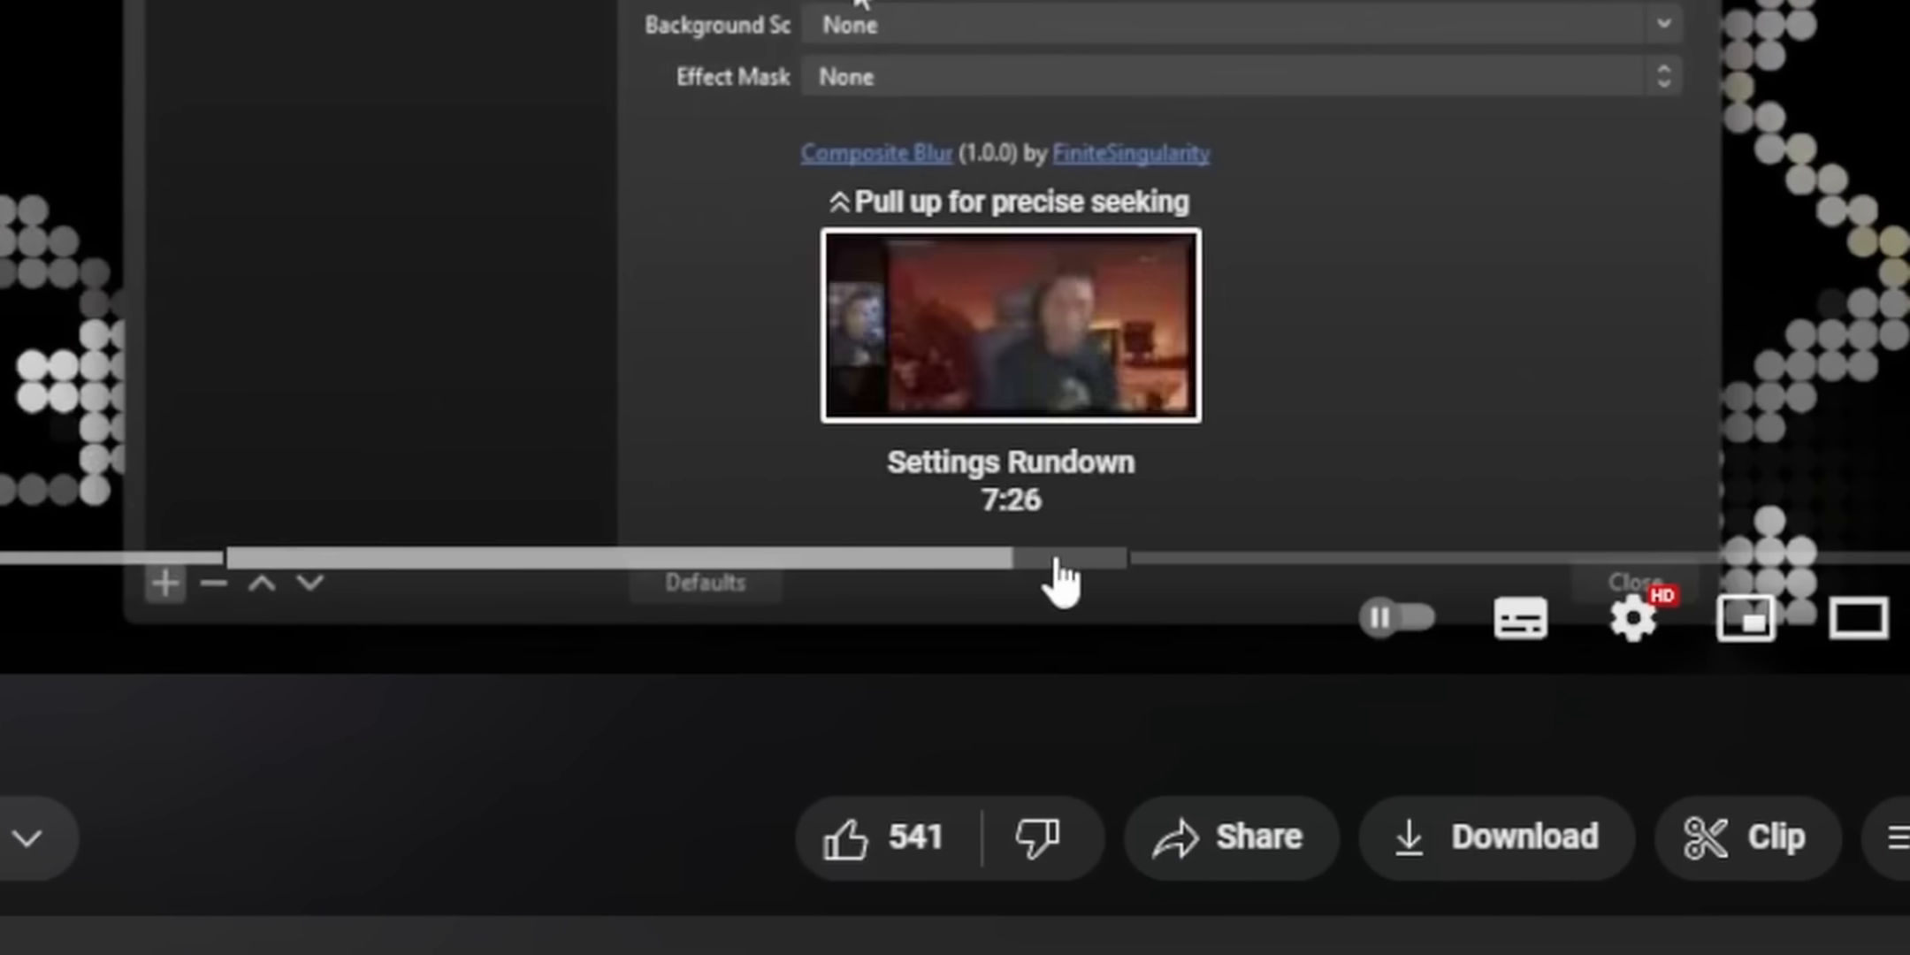
- Seek the YouTube video to Settings Rundown, then jump ahead in the downloaded MP4's playback
drag(1066, 557, 1316, 557)
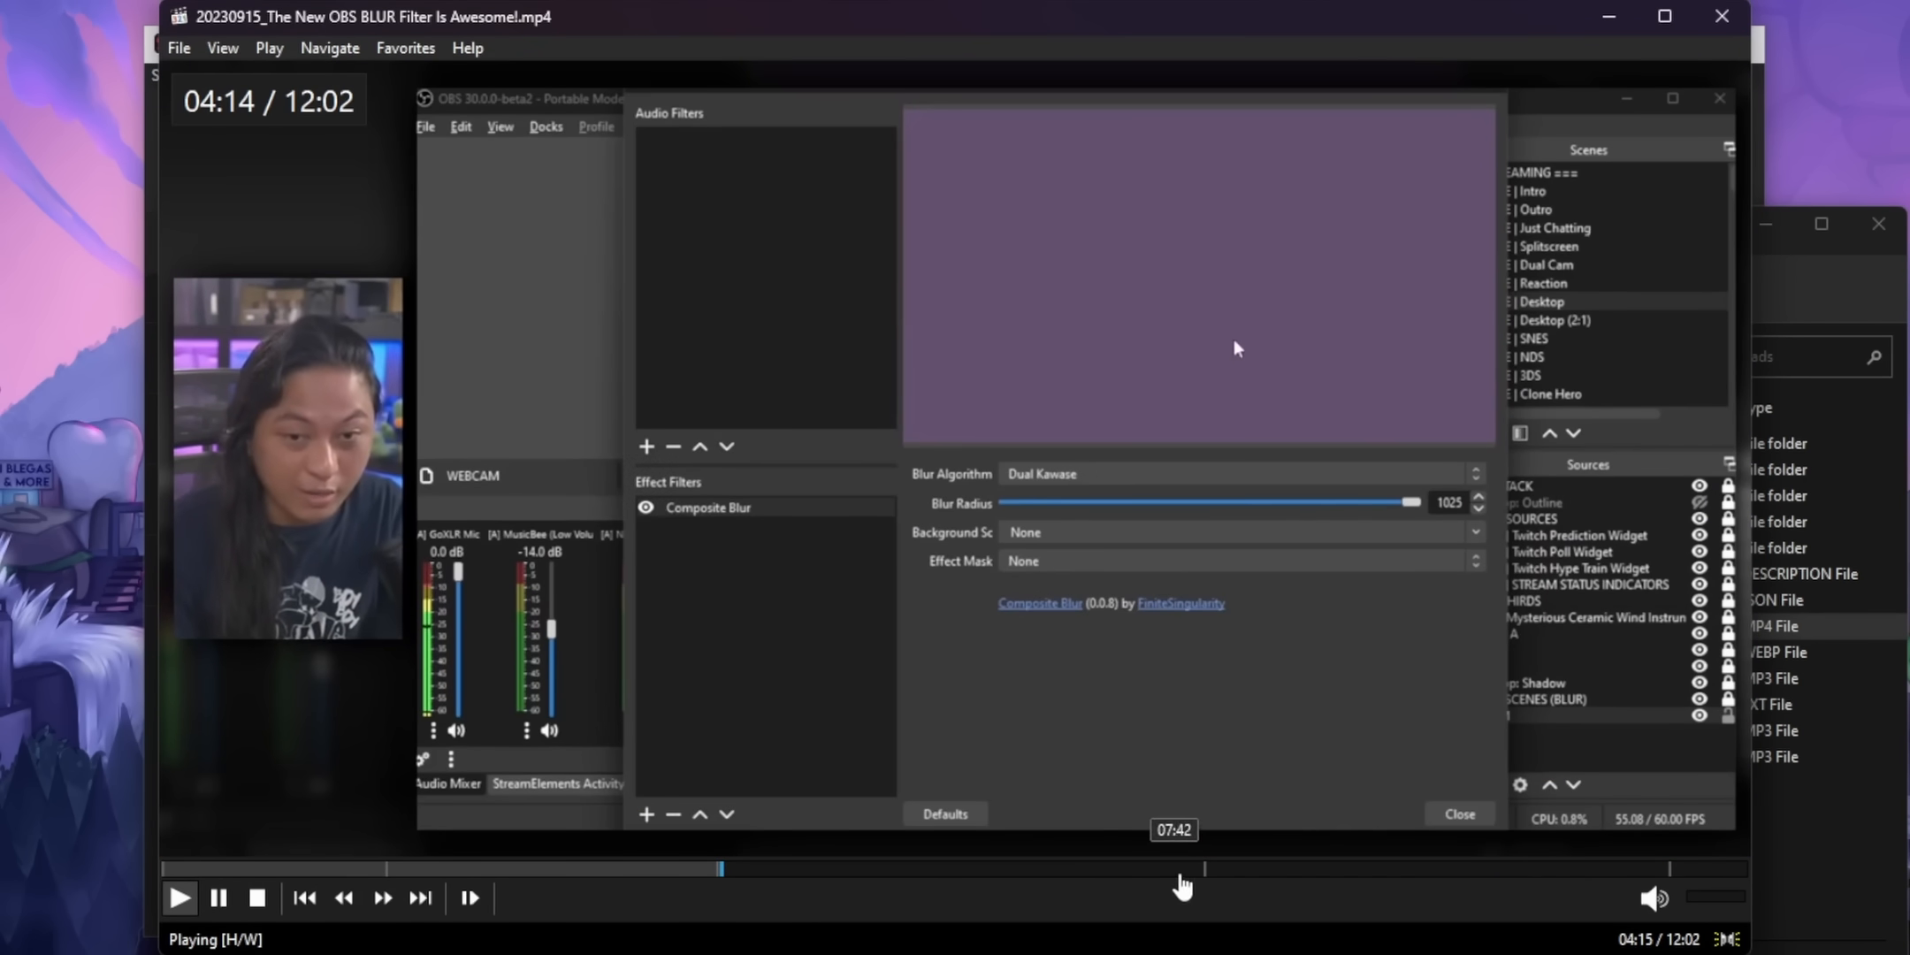
click(1178, 869)
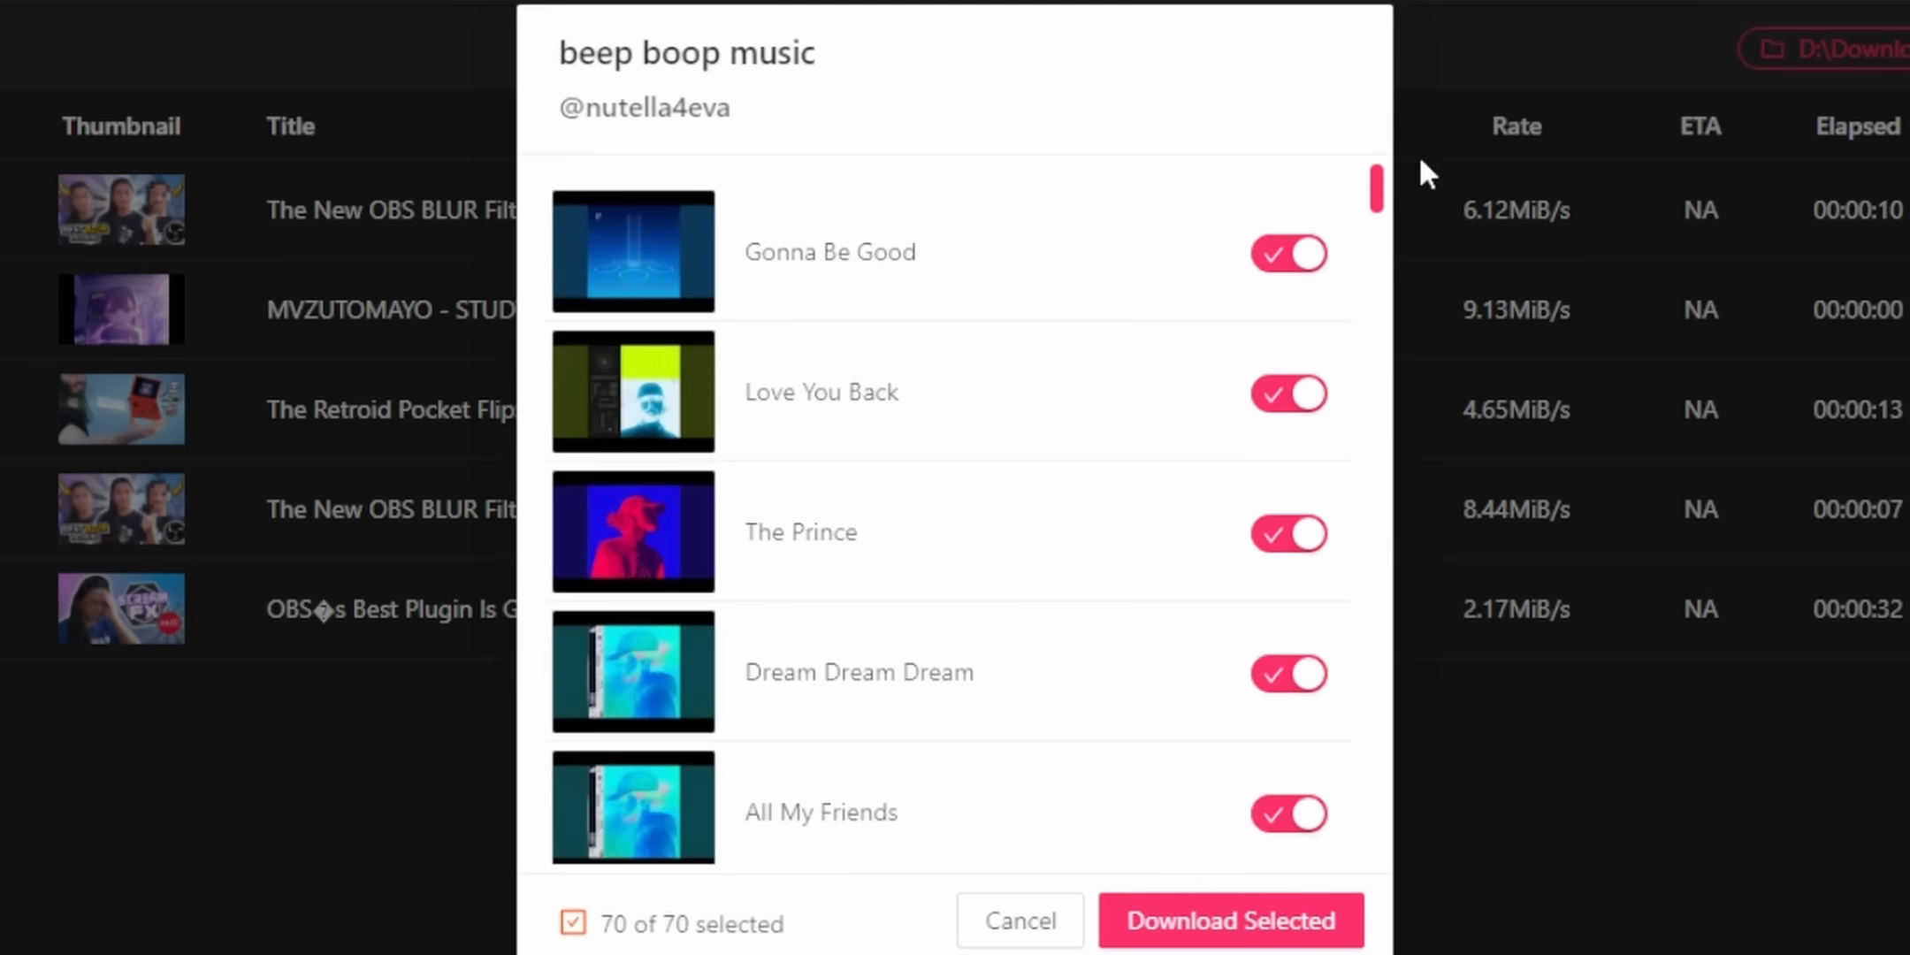
- Scroll through the beep boop playlist dialog with all 70 tracks checked
scroll(down, 3)
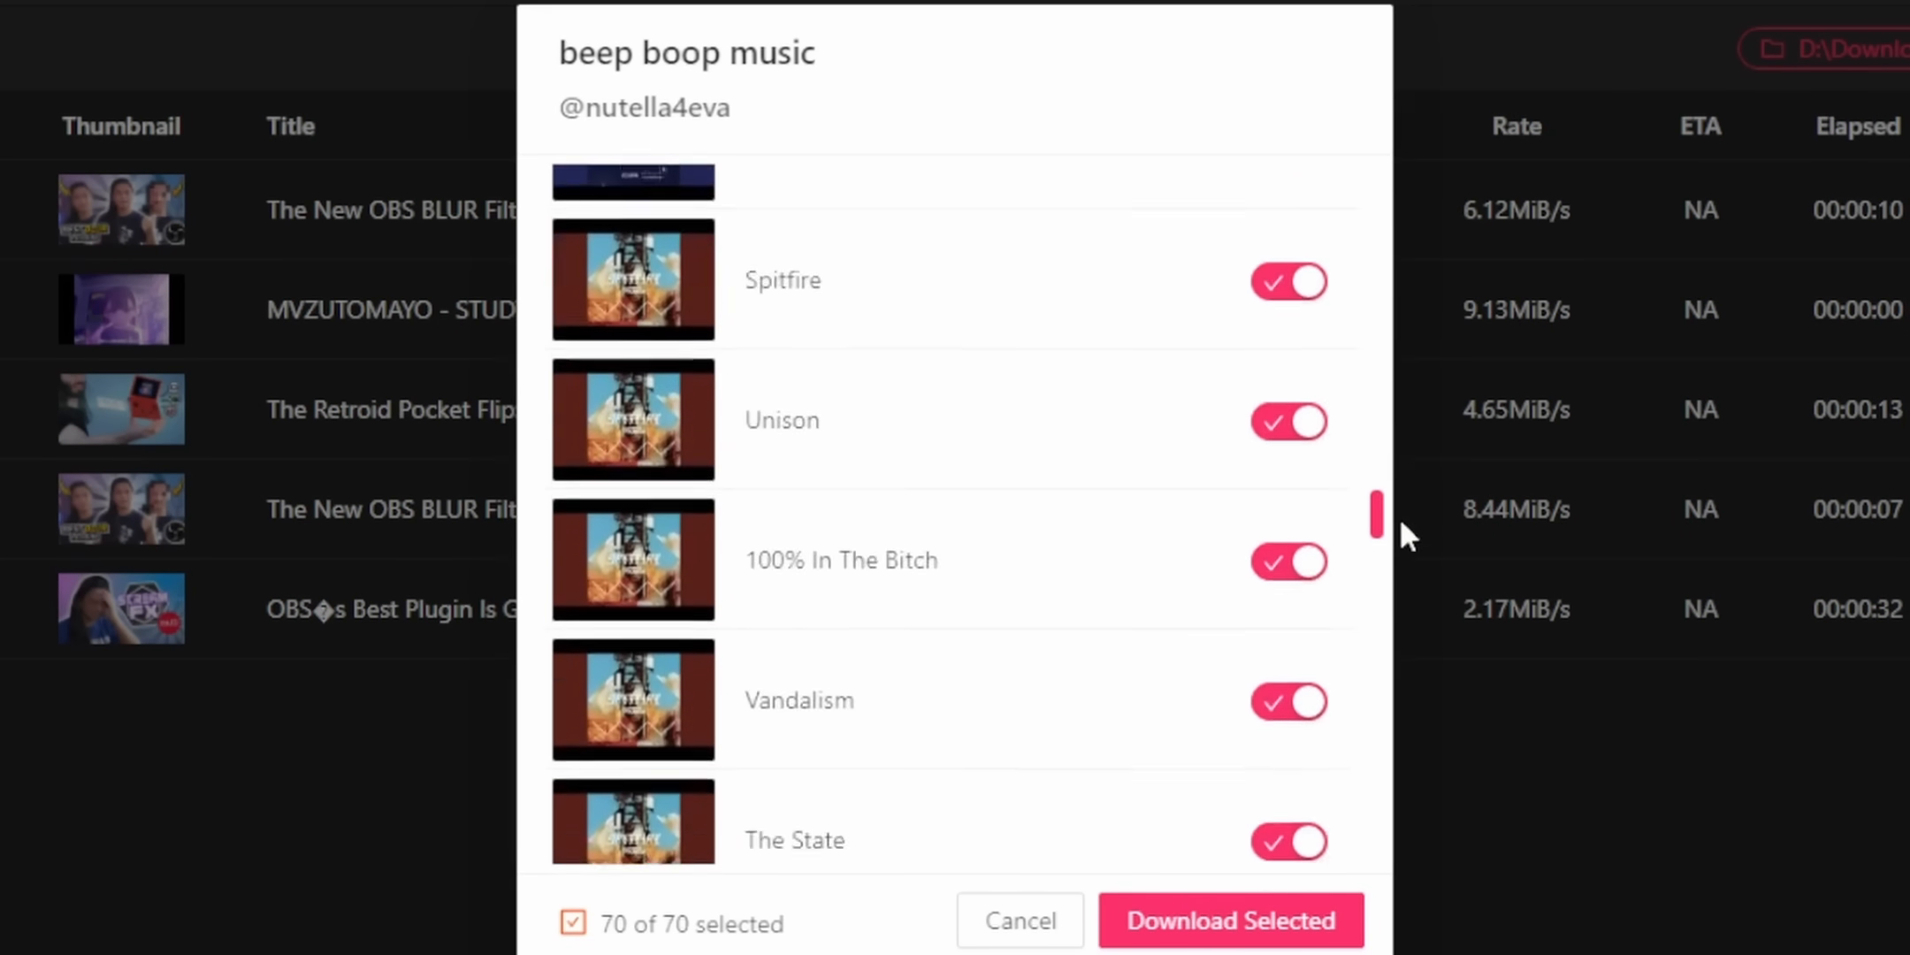
scroll(down, 3)
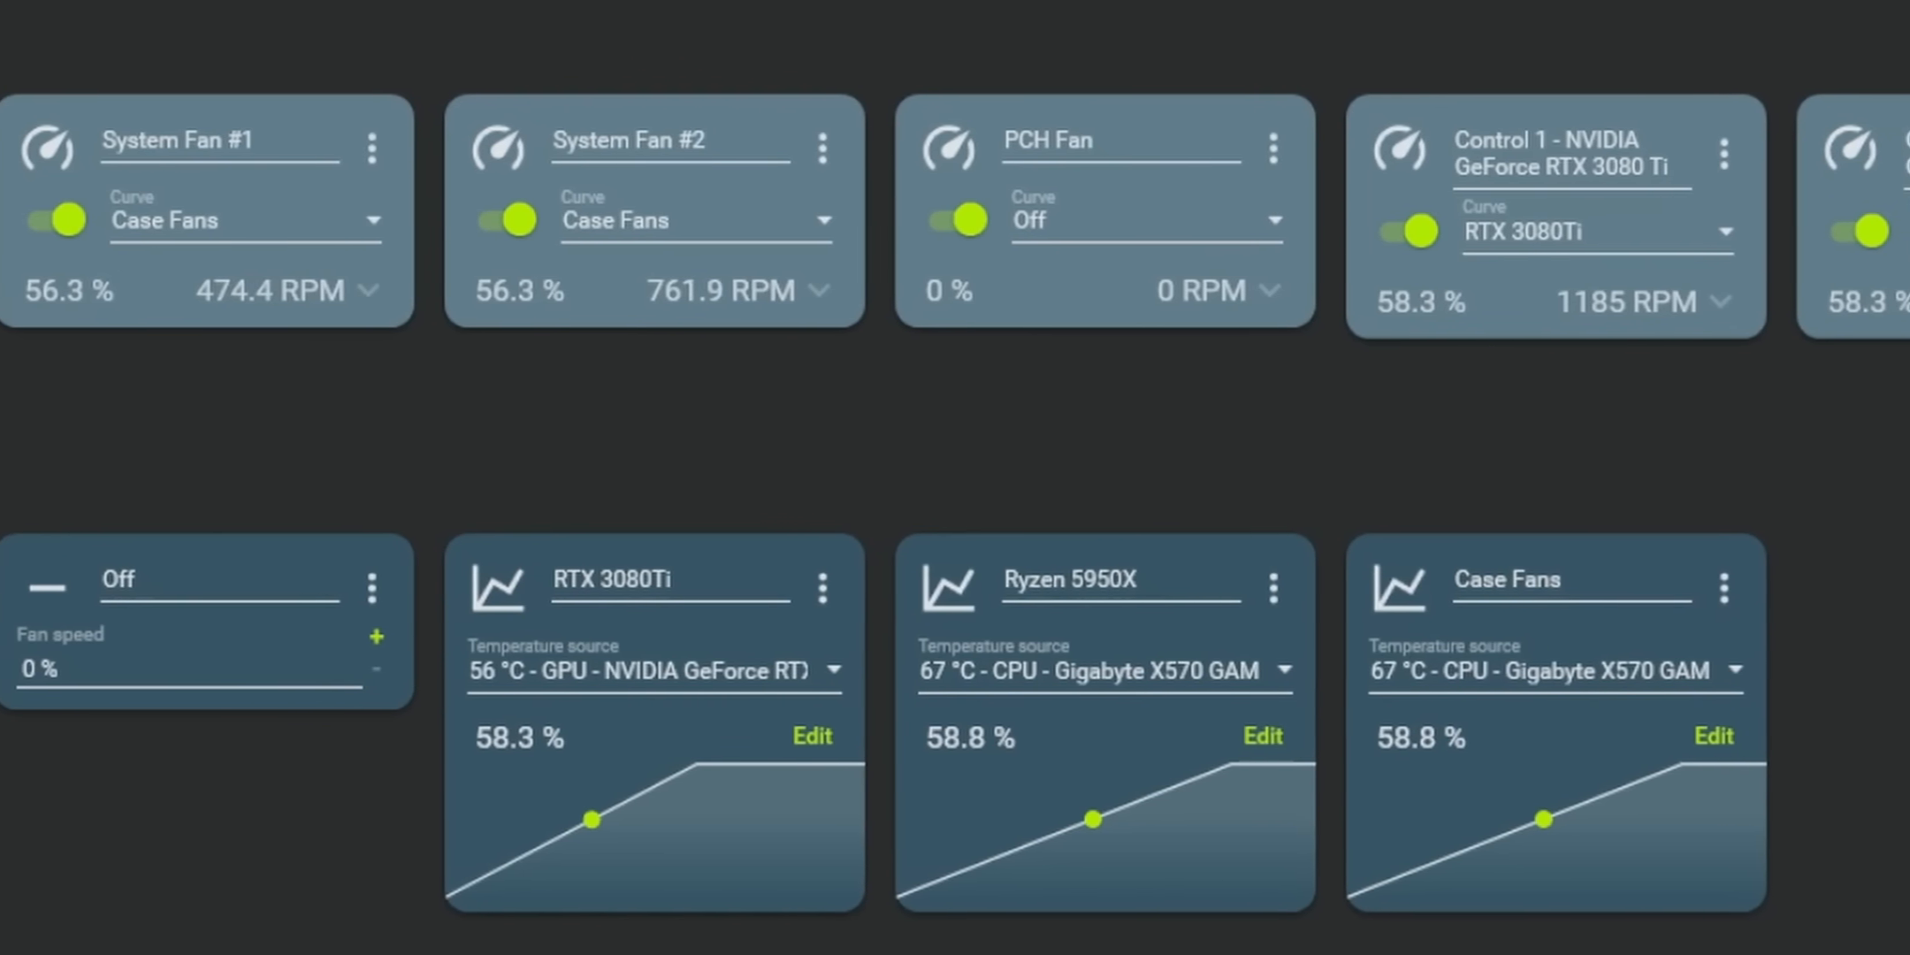
- Move RTX 3080Ti curve points to about 68°C/60% and 73°C/94% for a steep ramp
scroll(right, 3)
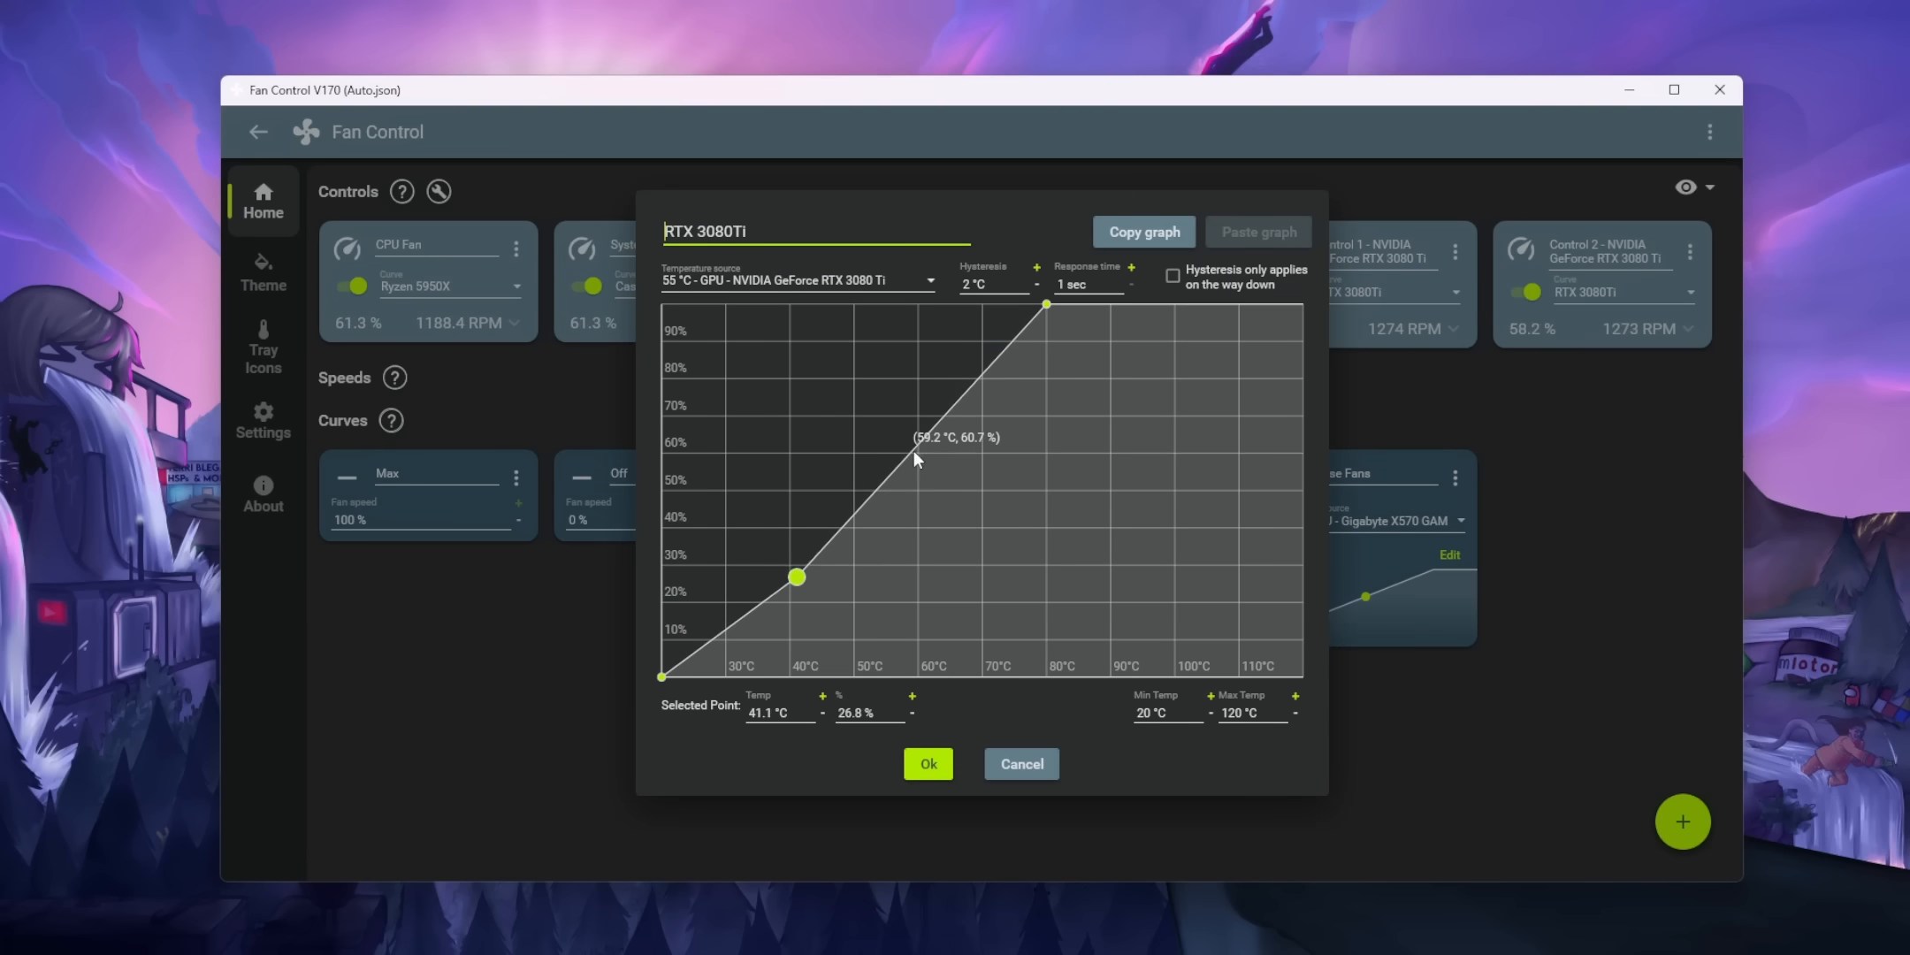
drag(957, 437, 969, 460)
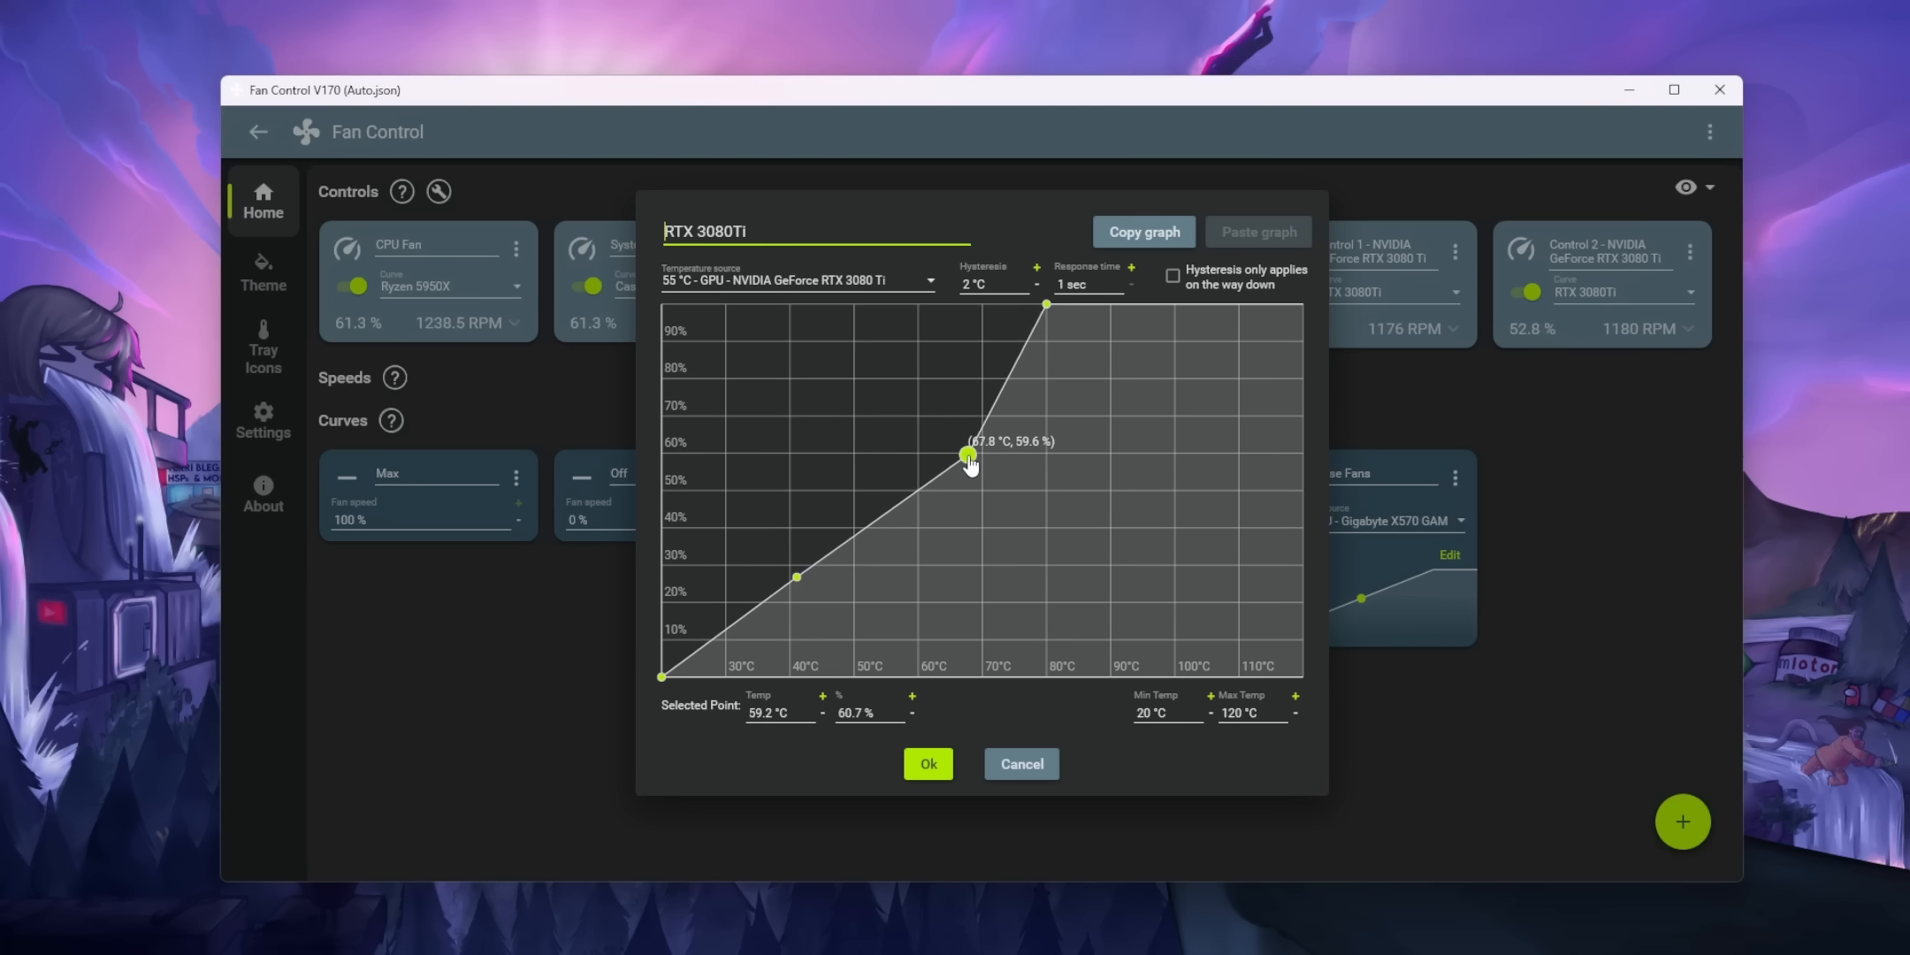
drag(969, 460, 1002, 320)
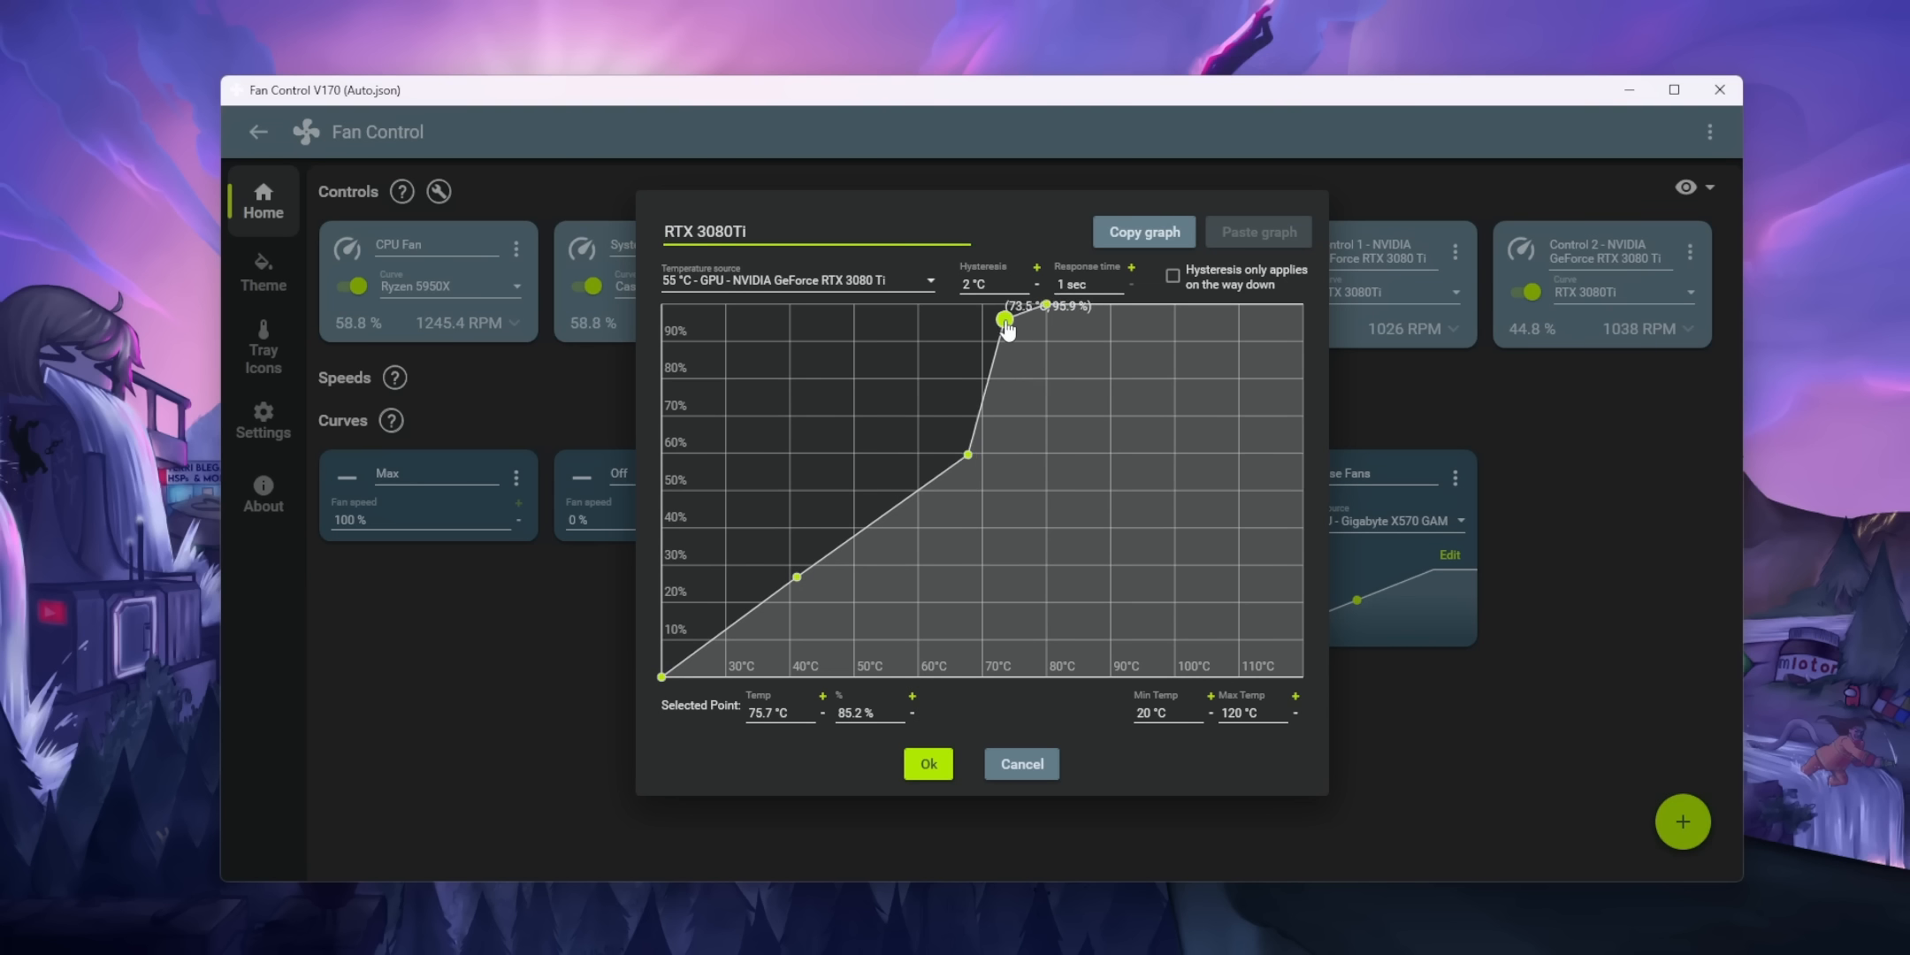